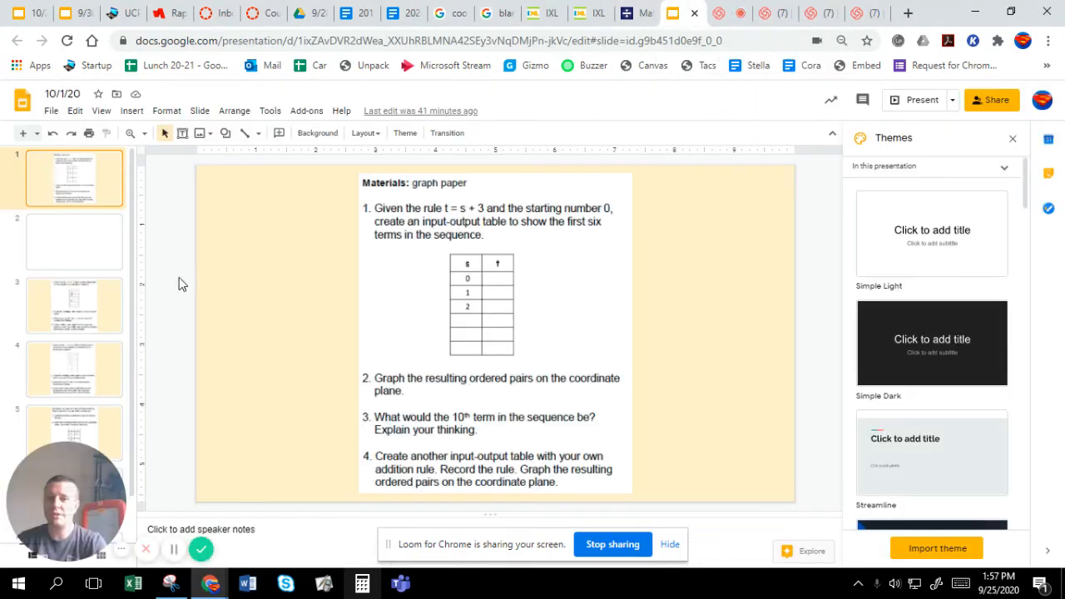
mouse_move(766, 314)
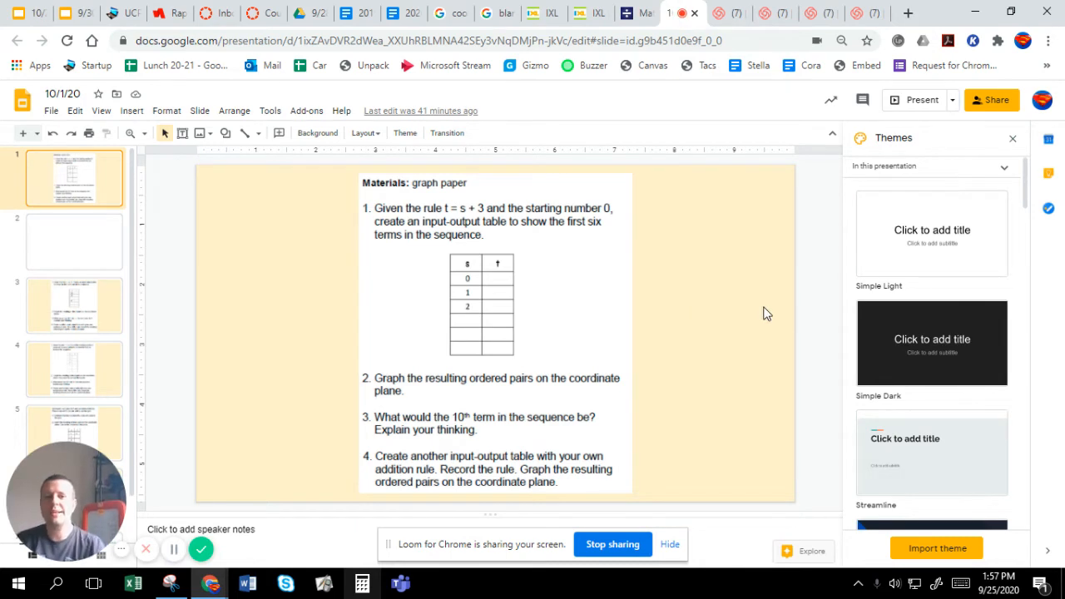
mouse_move(751, 261)
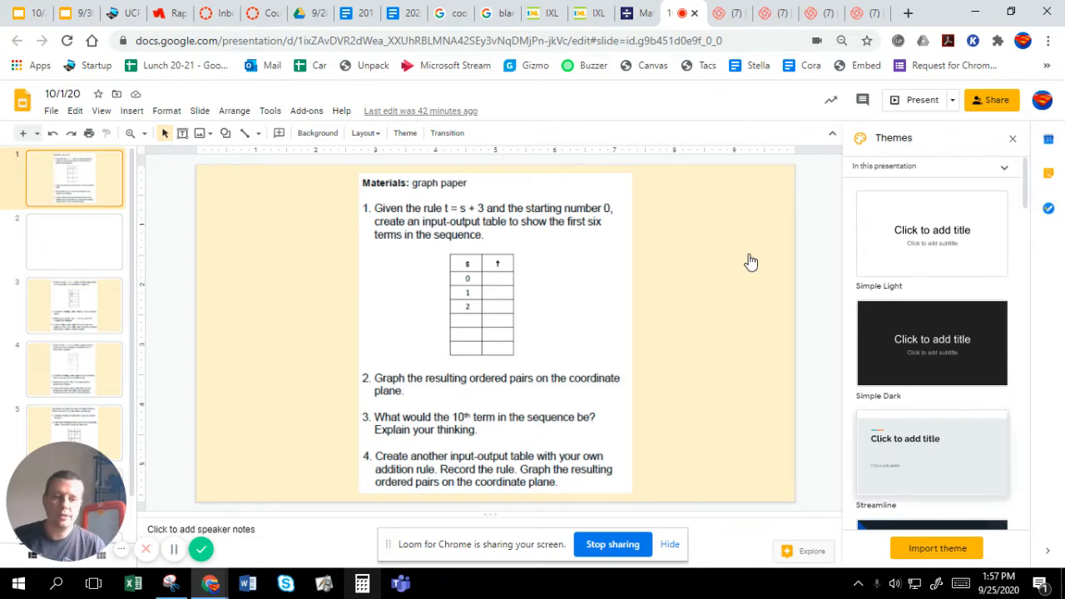
Step: Capture the worksheet in Screen Sketch and handwrite +3 with the table's inputs and outputs
left_click(938, 583)
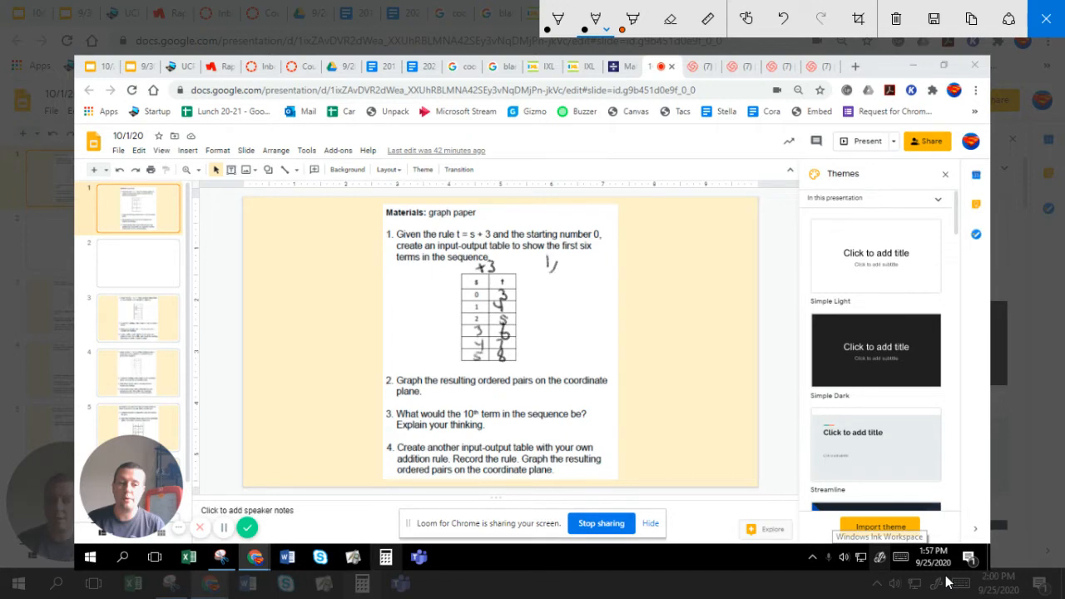
Step: Handwrite ordered pairs 1) (0,3) through 6) (5,8) to the right of the table
left_click_drag(558, 254, 574, 271)
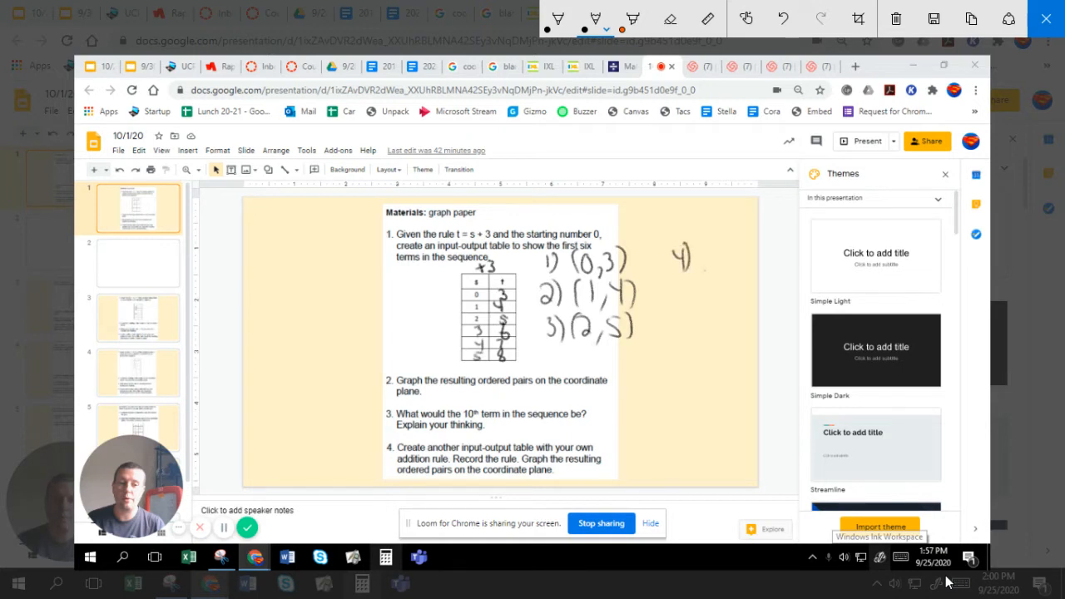
left_click_drag(699, 250, 729, 270)
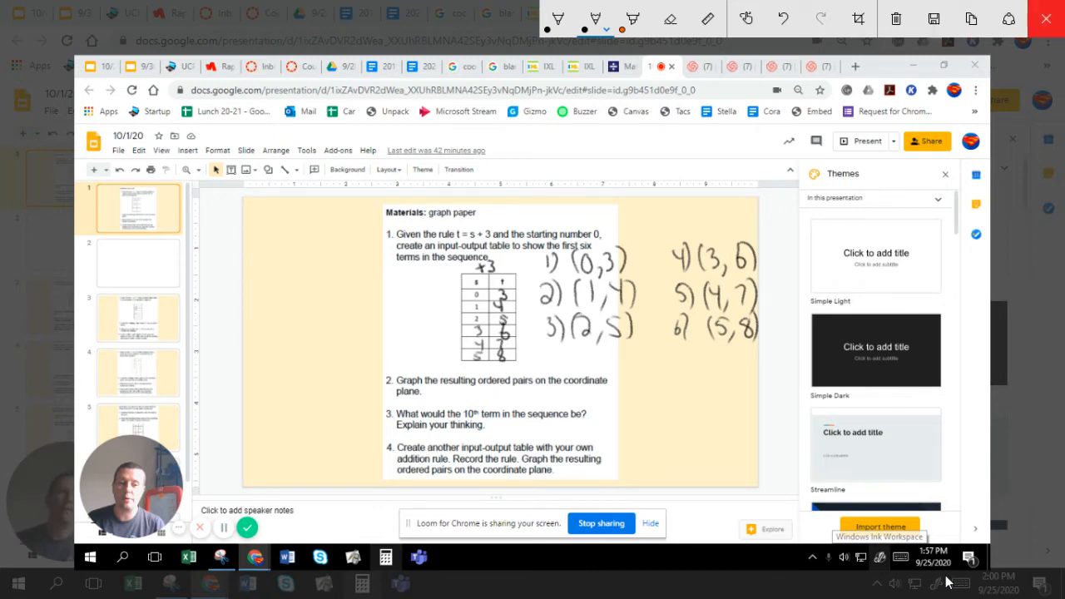
Step: Switch to the dadsworksheets coordinate-plane tab and dismiss the ad-support popup
left_click(627, 13)
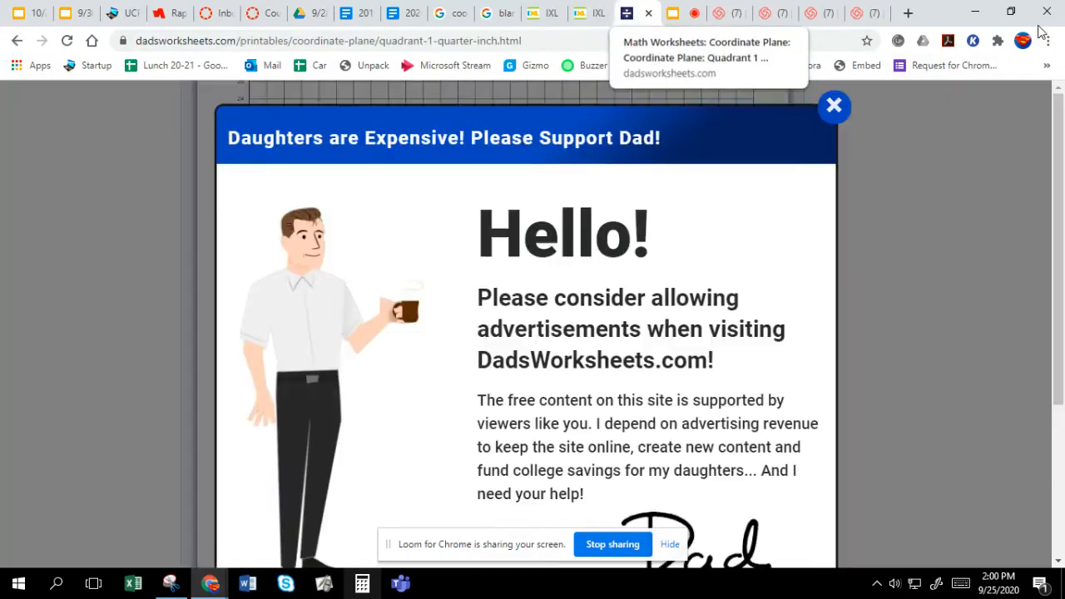
left_click(834, 106)
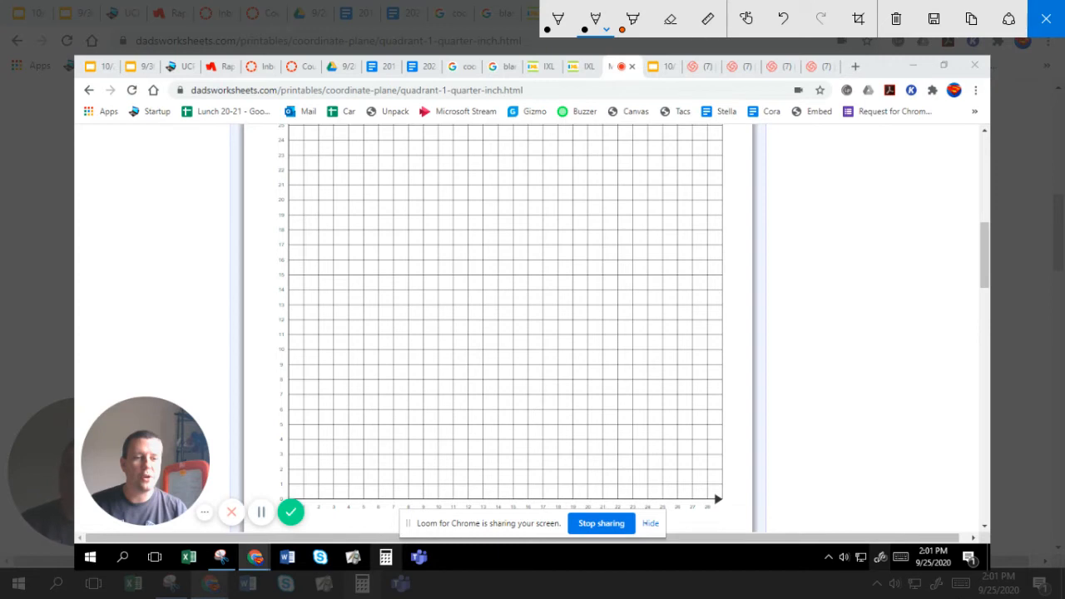
Step: Plot the points (0,3), (1,4), (2,5), (3,6), (4,7) and (5,8) on the grid
left_click(287, 454)
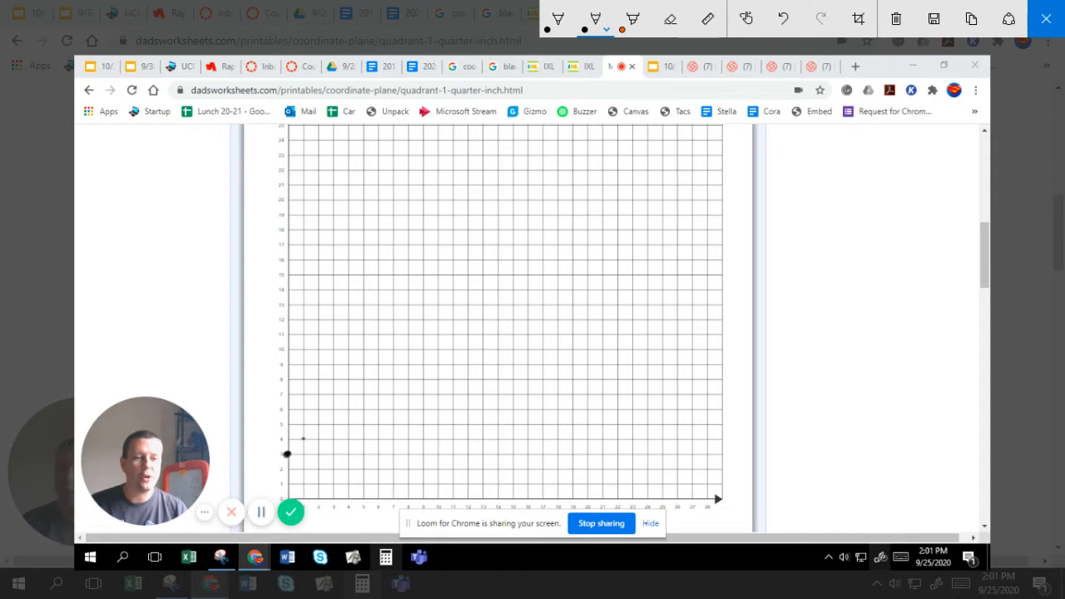
left_click(303, 439)
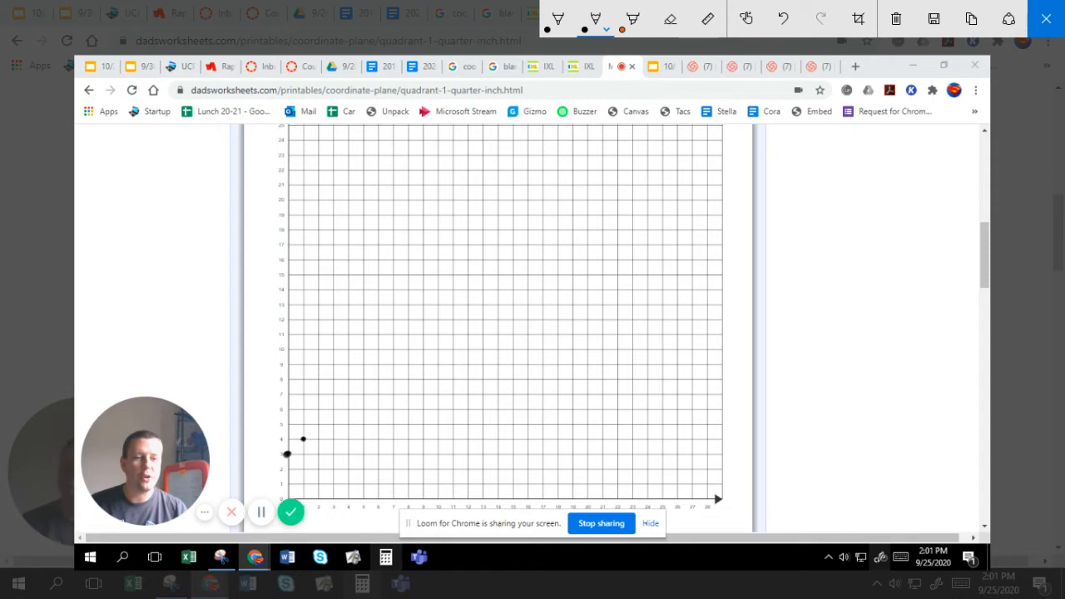
left_click(318, 425)
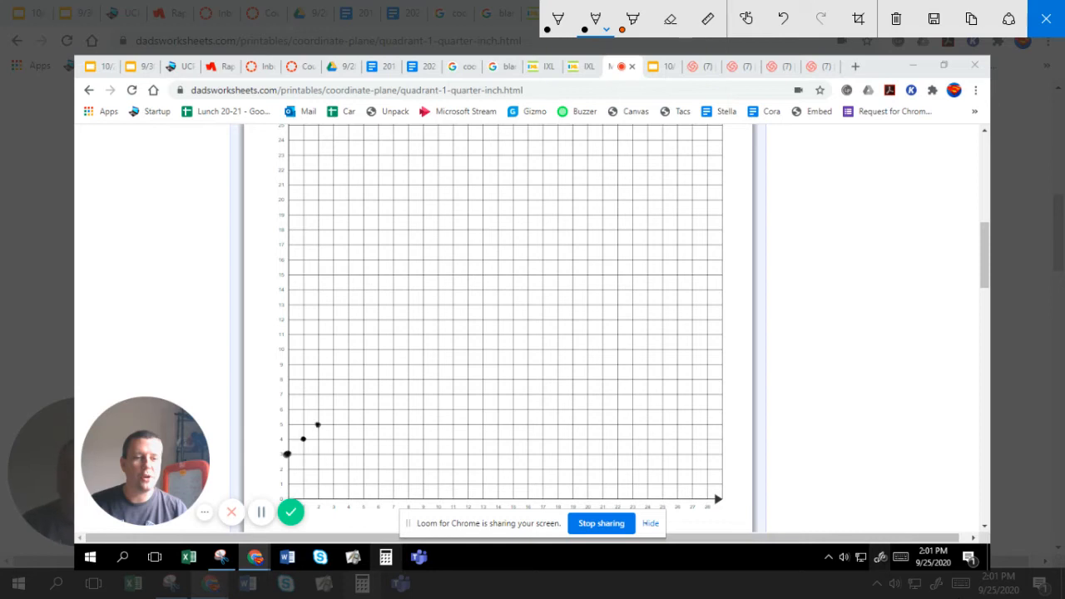
left_click(333, 411)
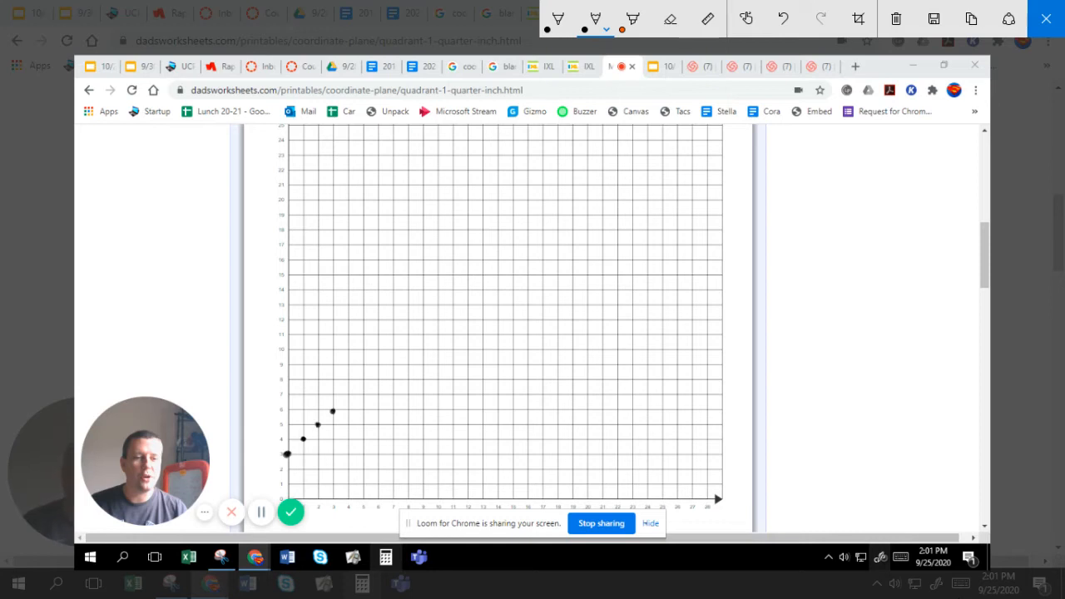
left_click(348, 394)
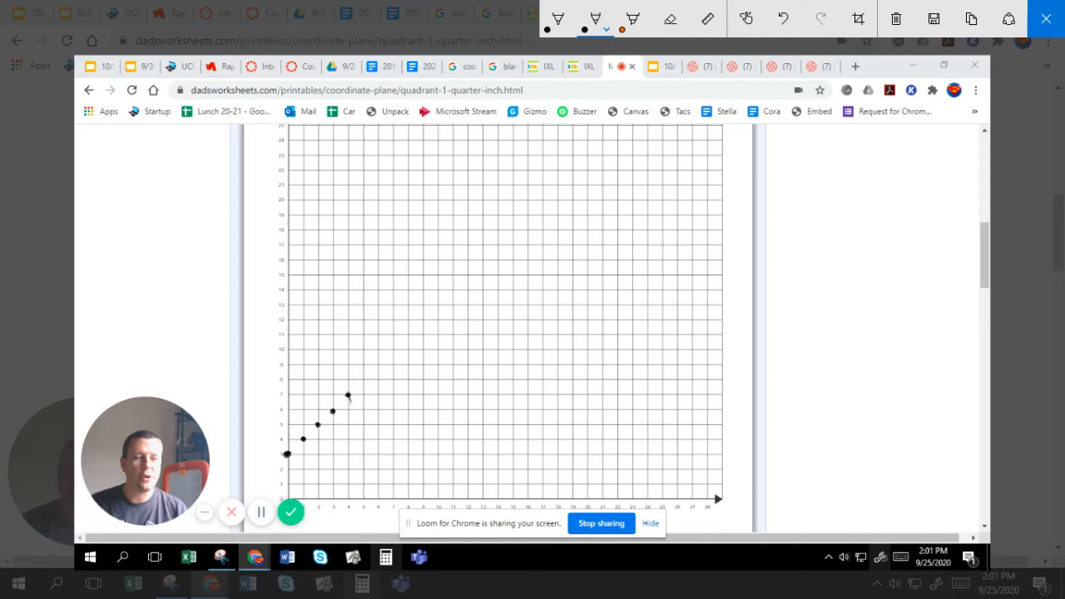
left_click(362, 381)
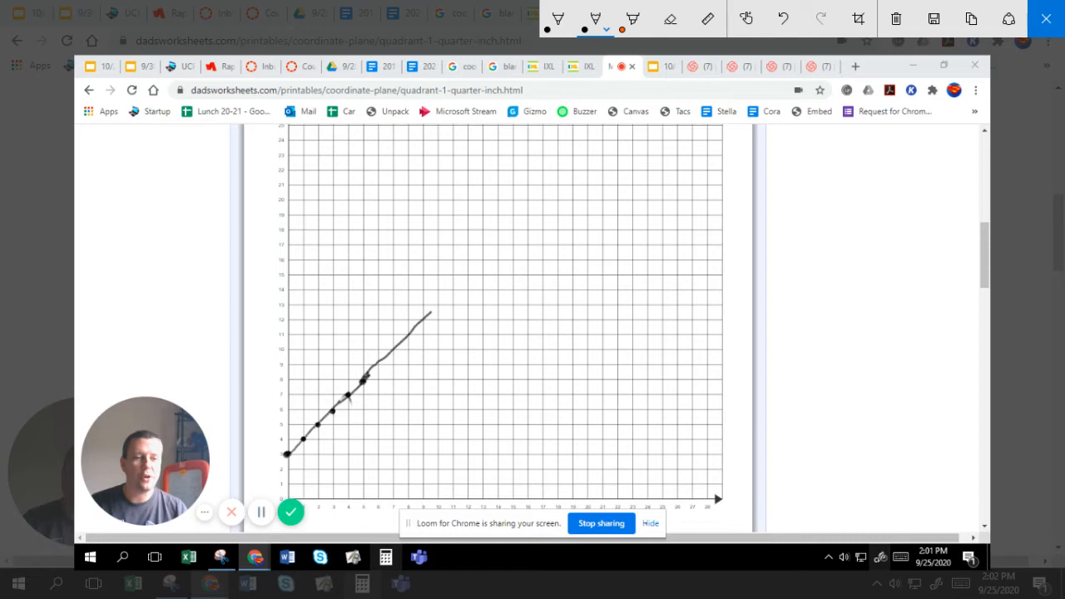
Step: Close Screen Sketch without saving, returning to the blank dadsworksheets grid
left_click_drag(429, 316, 464, 283)
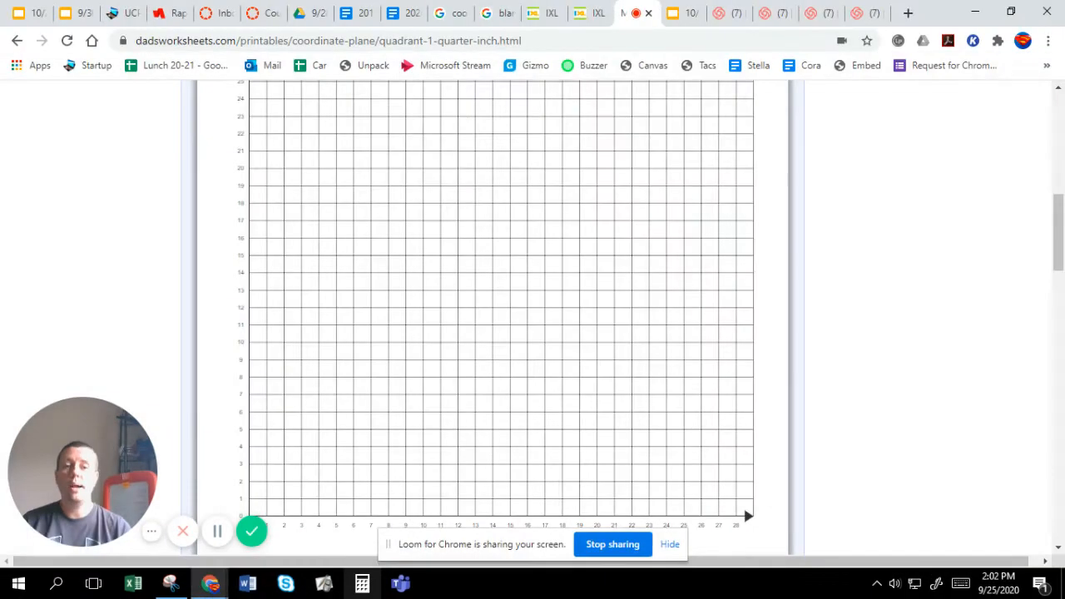
Step: Return to the Google Slides worksheet, select its image, and capture it in Screen Sketch
left_click(691, 14)
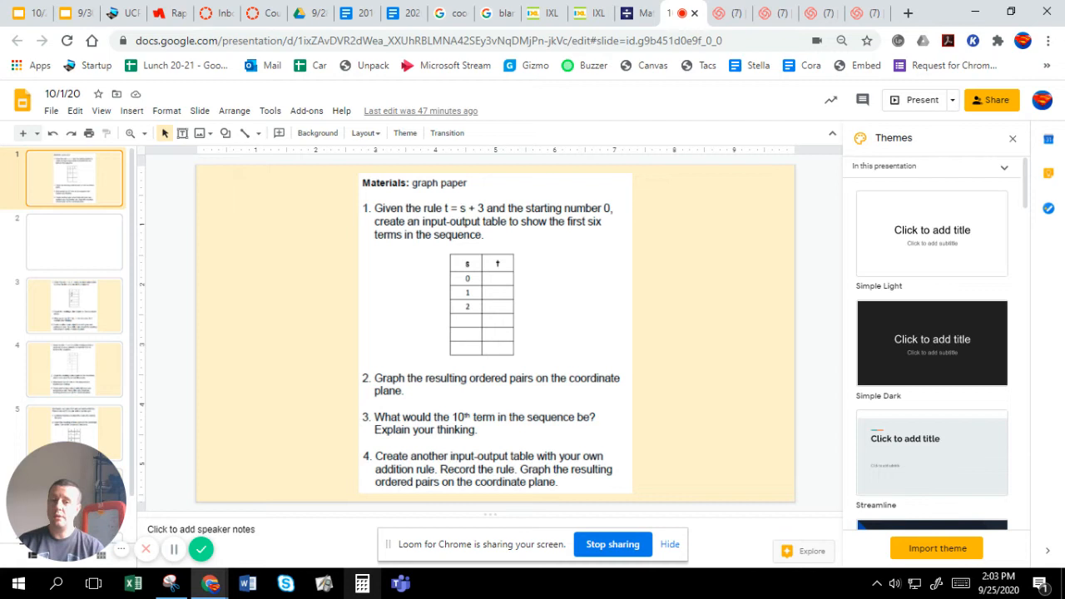
left_click(495, 332)
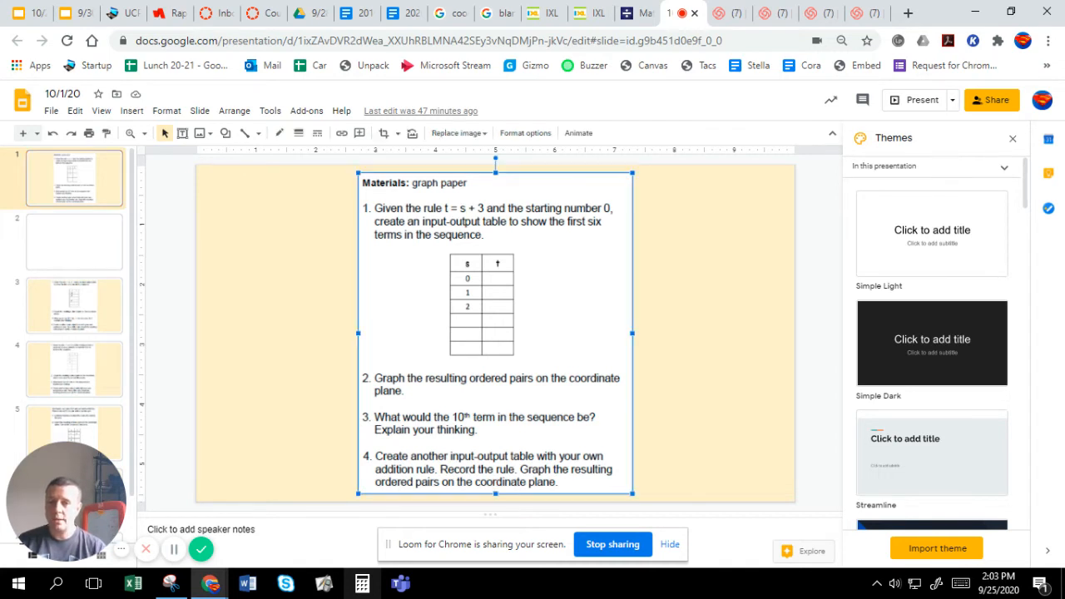
mouse_move(840, 596)
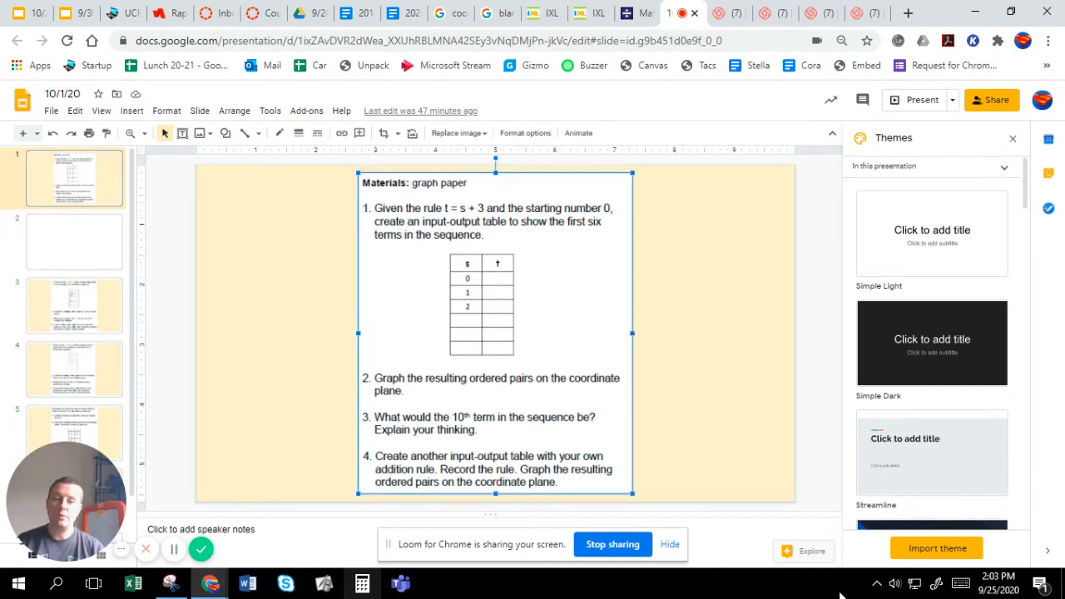
left_click(936, 583)
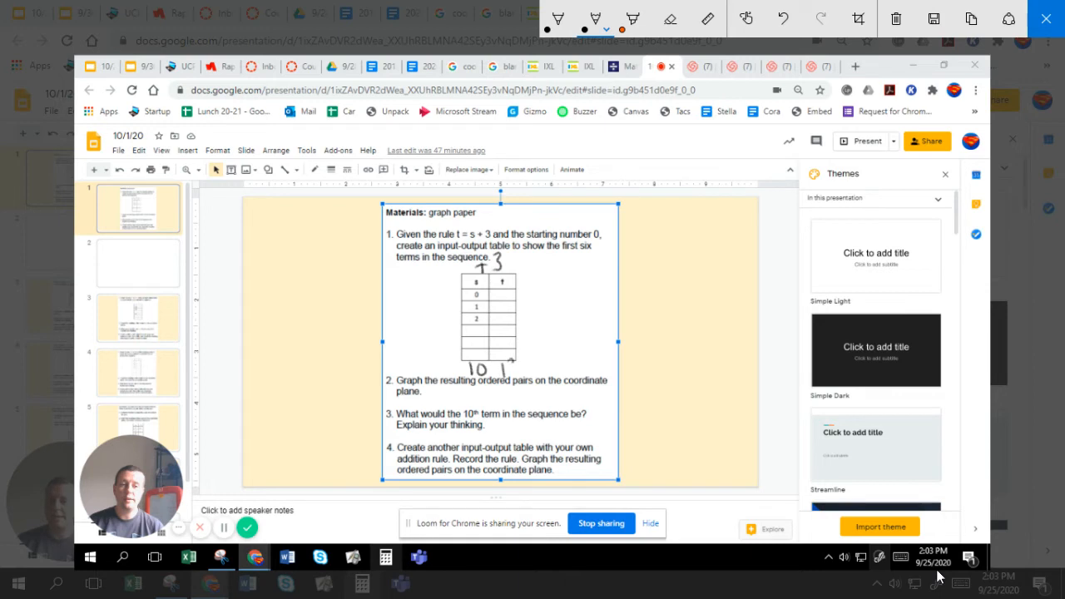
Step: Handwrite numbers above the t column and below the captured input-output table
left_click(670, 18)
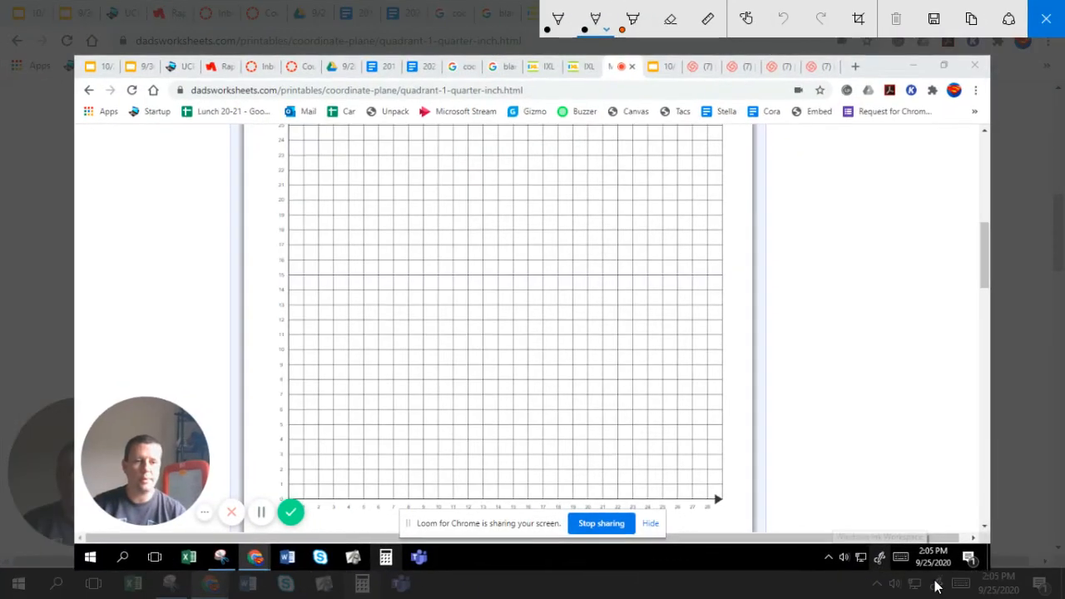
Step: Sketch a rising line from the origin to about 11, then erase all ink
left_click_drag(286, 497, 308, 480)
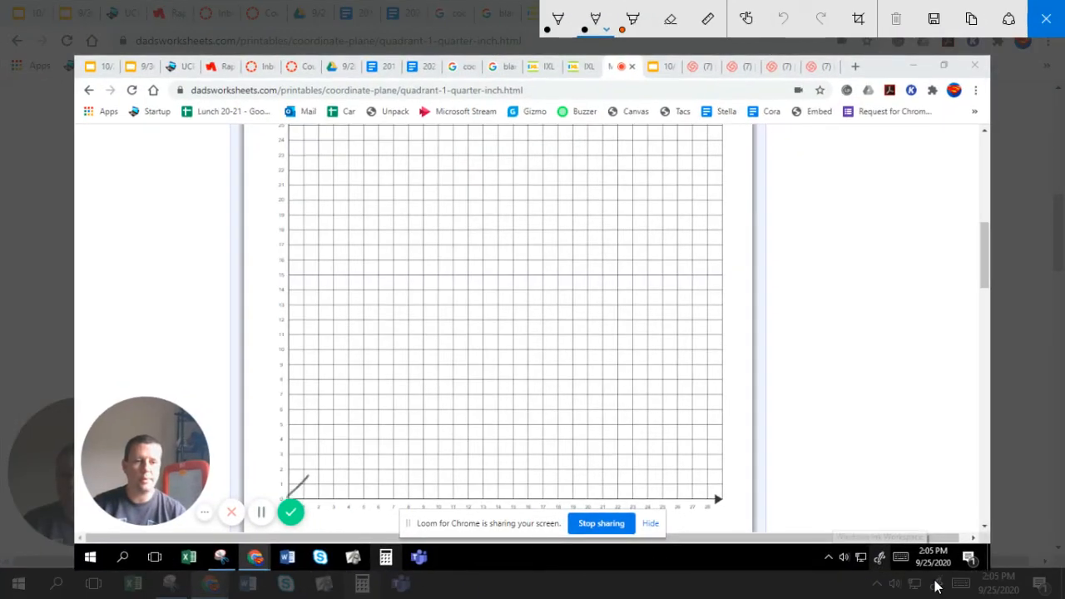
left_click_drag(295, 492, 365, 412)
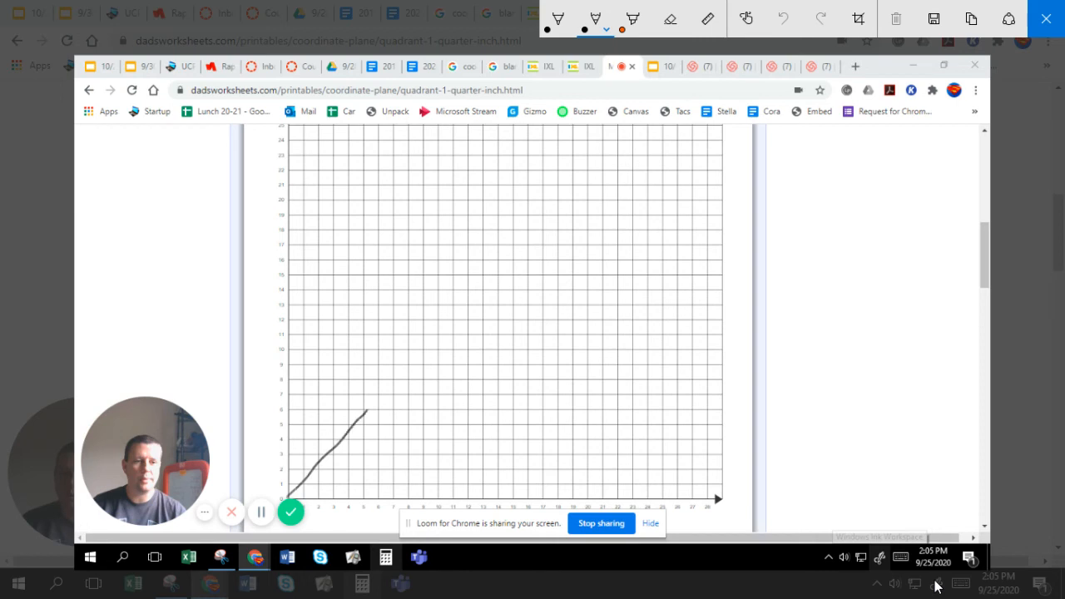
left_click_drag(362, 420, 418, 341)
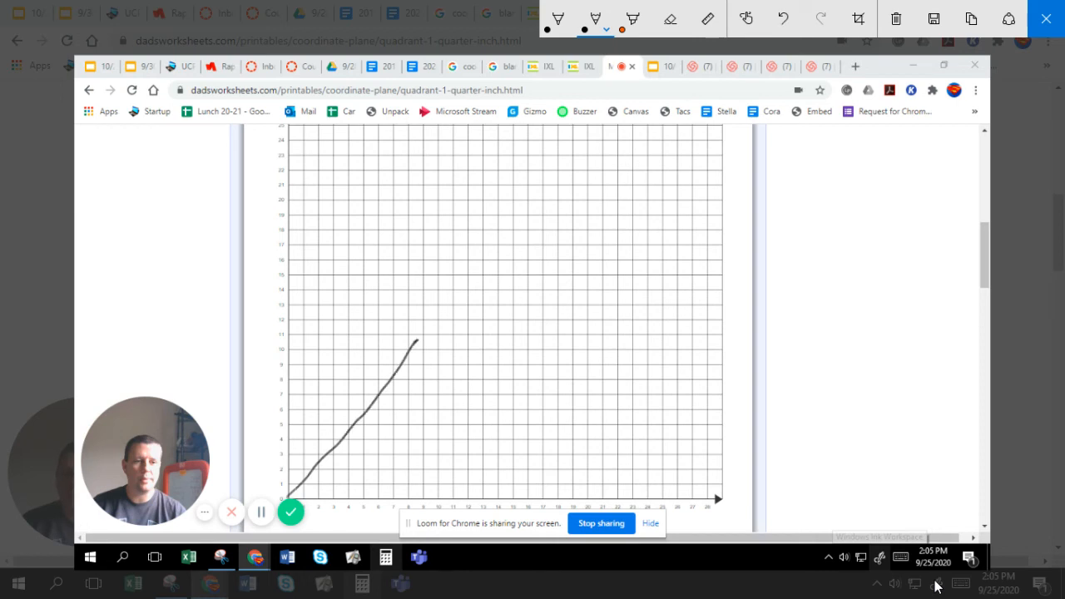
left_click(782, 18)
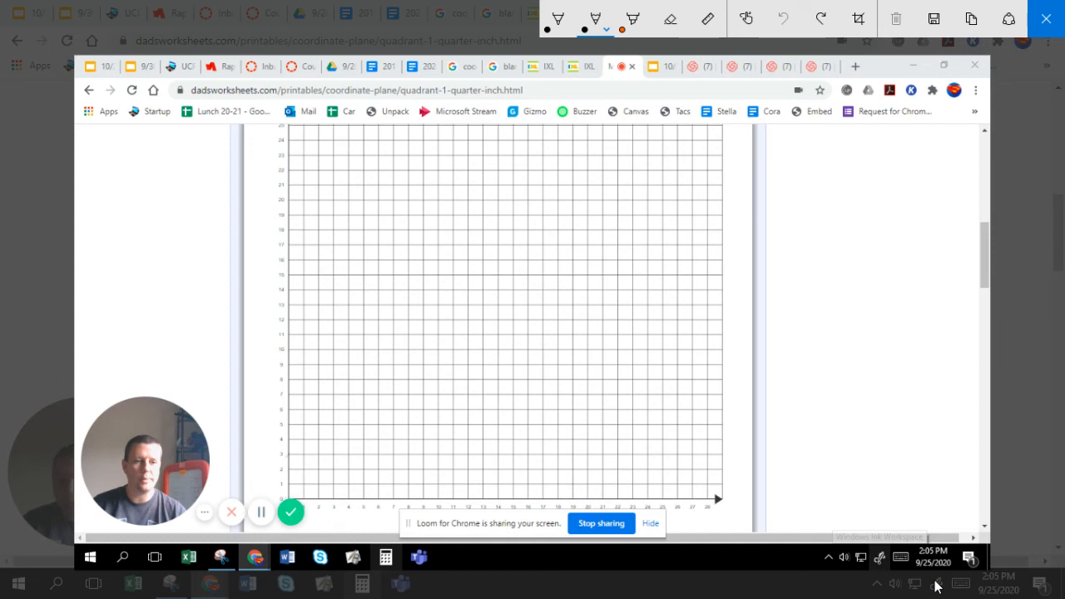
Step: Draw a new straight line starting at y=3 and rising to about 13
left_click_drag(288, 456, 337, 400)
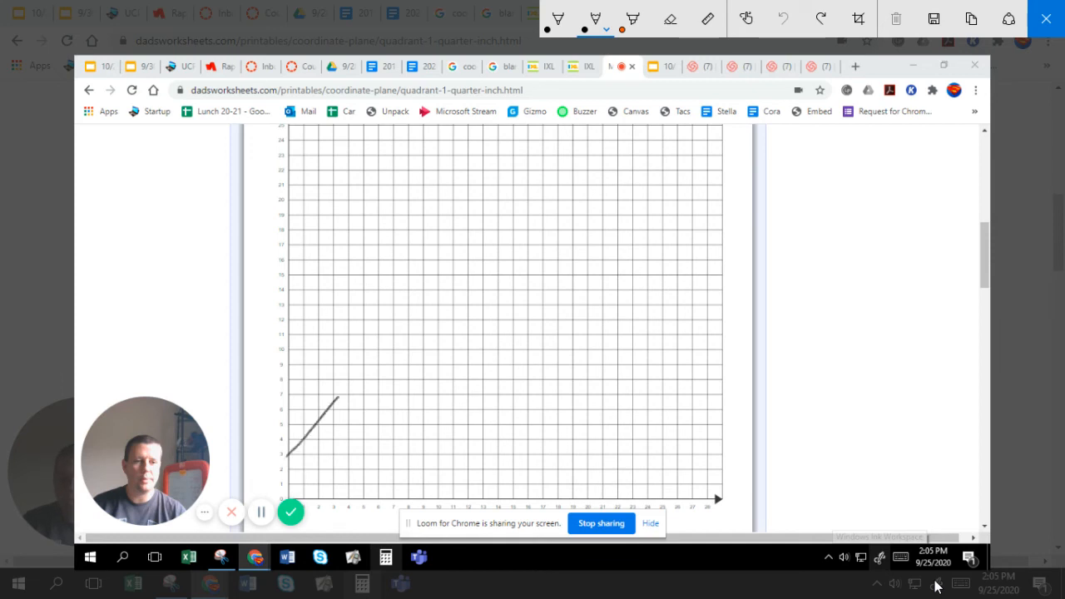
left_click_drag(341, 404, 387, 338)
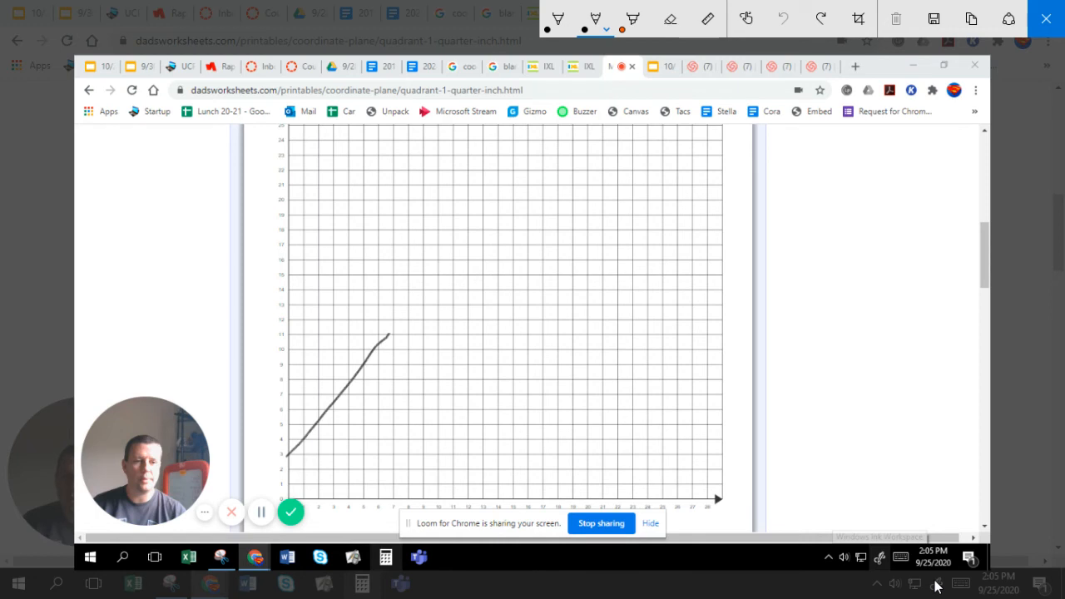
left_click_drag(387, 341, 416, 301)
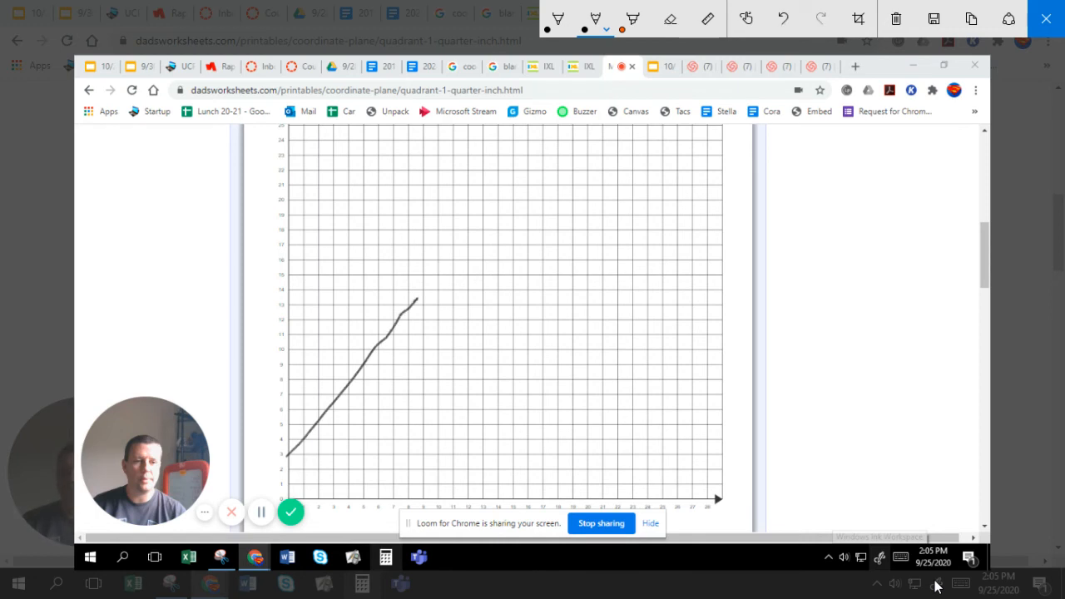
Step: Write +5 and draw an x/y T-chart pairing inputs 0–3 with outputs 5–8
left_click_drag(816, 188, 812, 225)
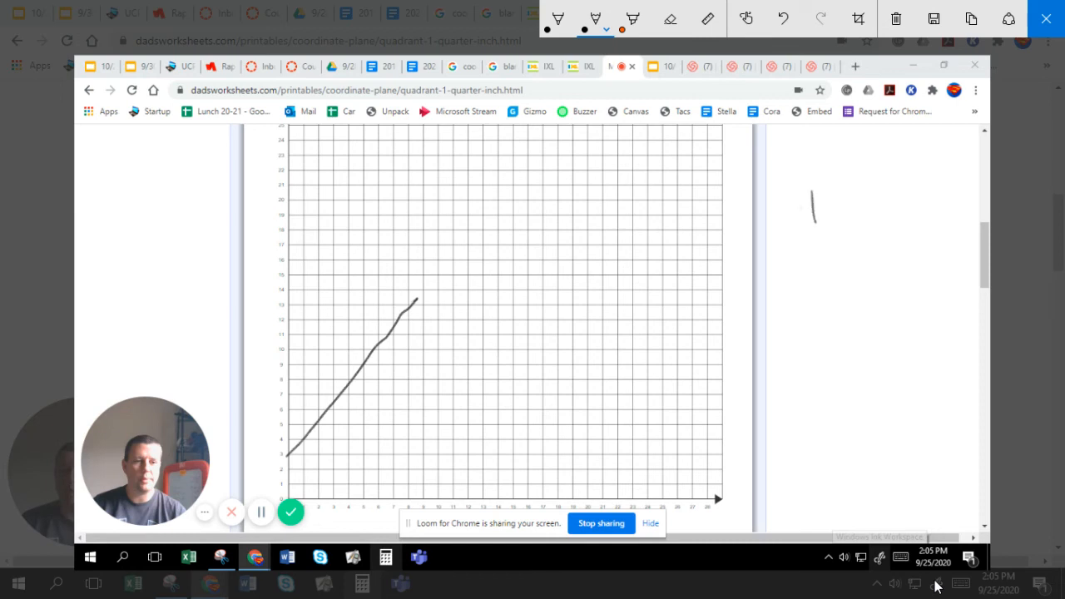
left_click_drag(807, 200, 878, 216)
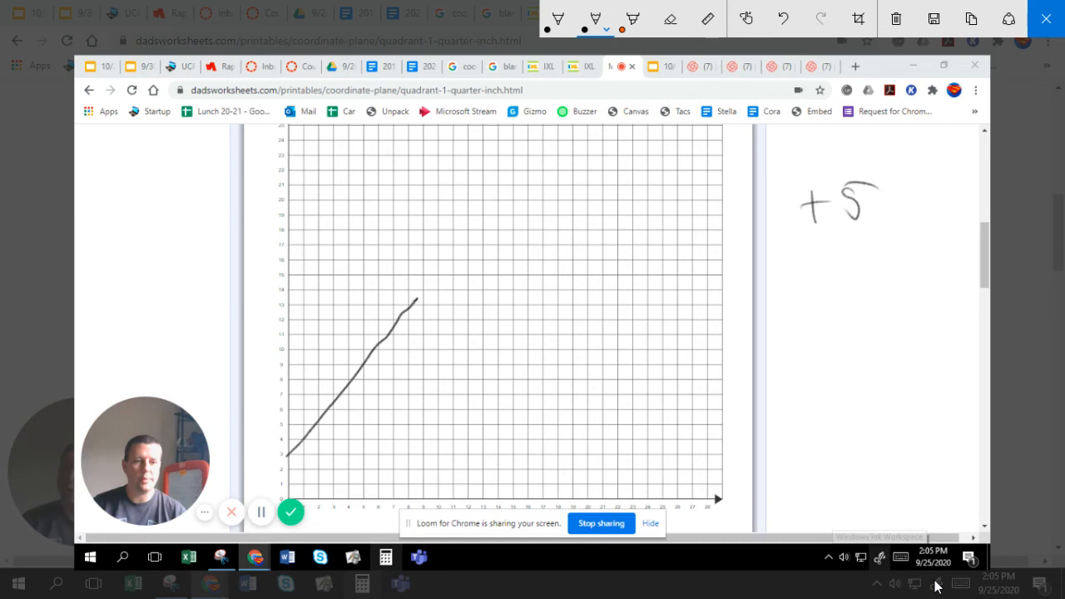
left_click_drag(768, 245, 940, 246)
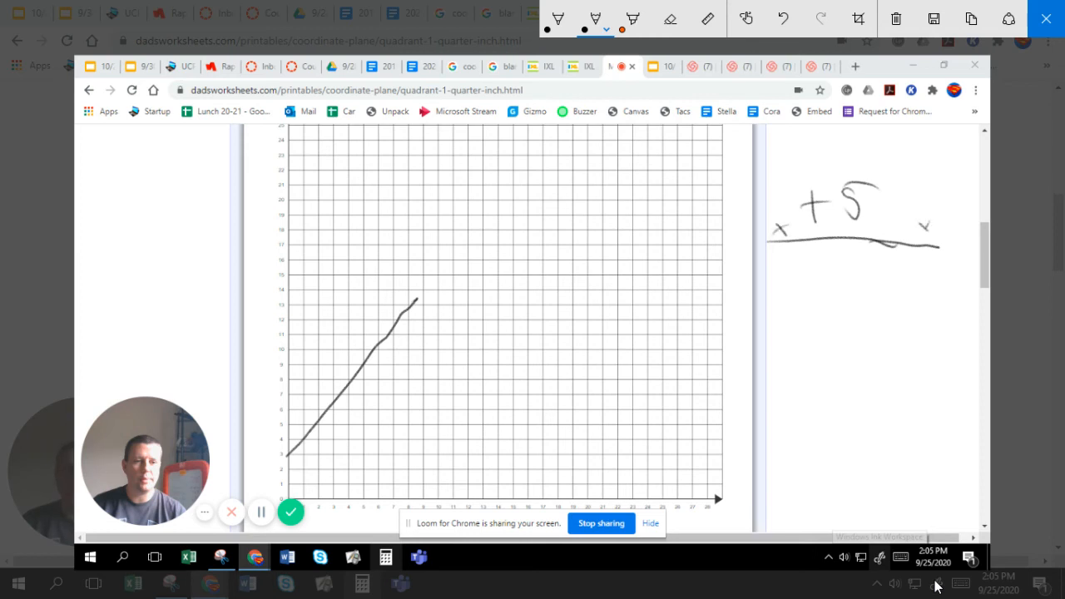
left_click_drag(832, 245, 828, 466)
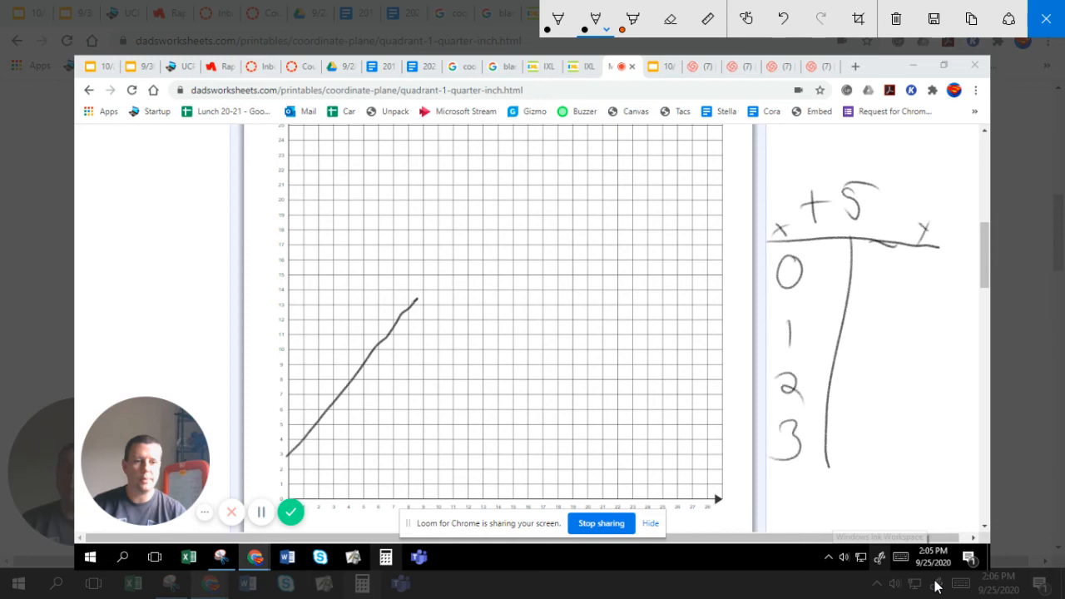
left_click_drag(883, 266, 903, 287)
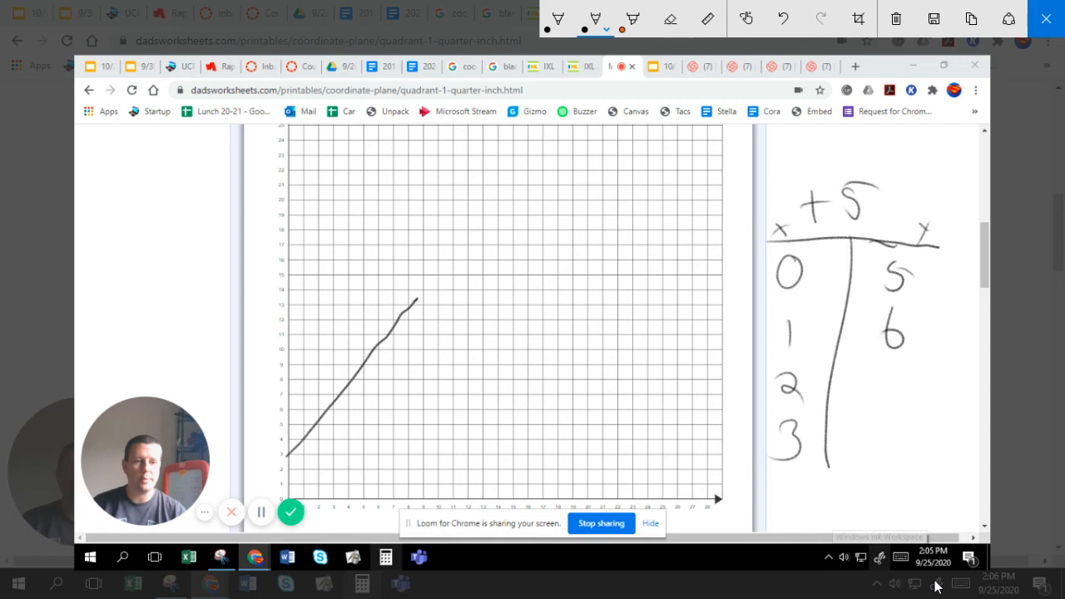
left_click_drag(878, 362, 895, 408)
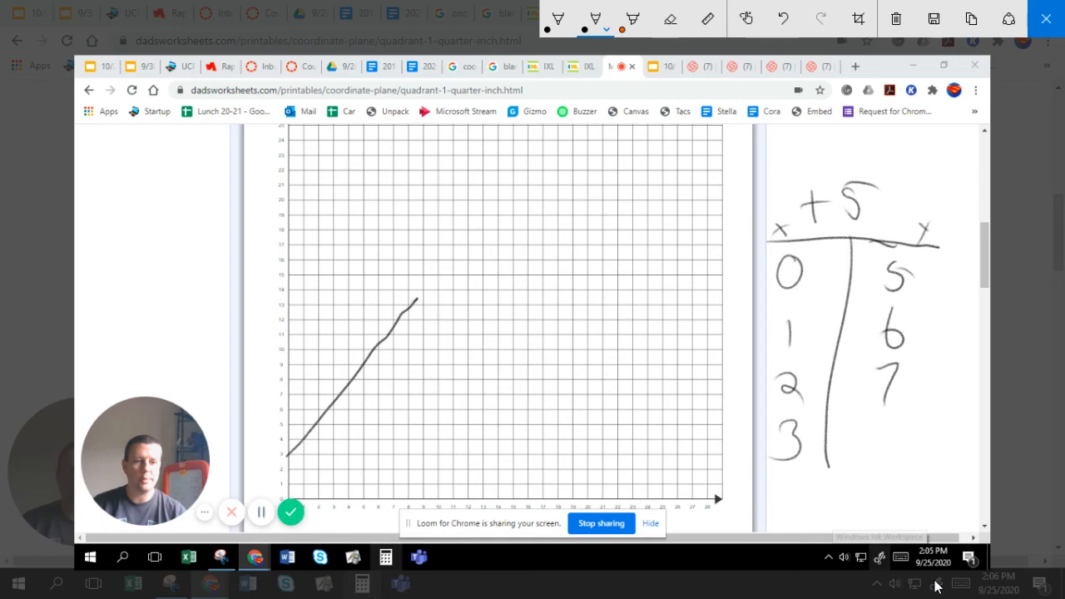
left_click_drag(878, 424, 891, 462)
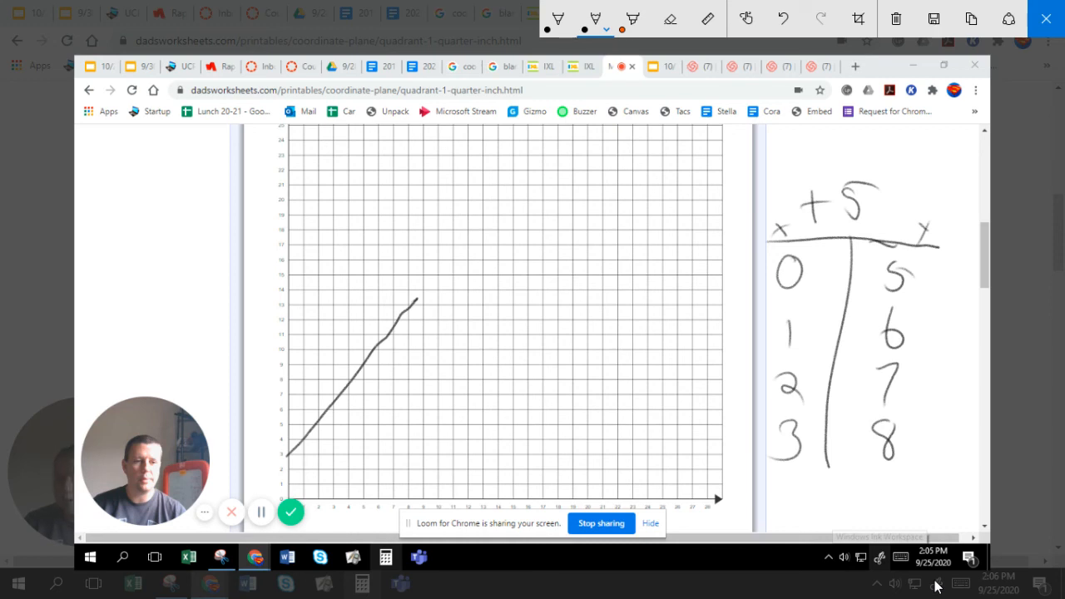
Step: Plot the points (0,5), (1,6), (2,7) and (3,8) on the grid
left_click(289, 425)
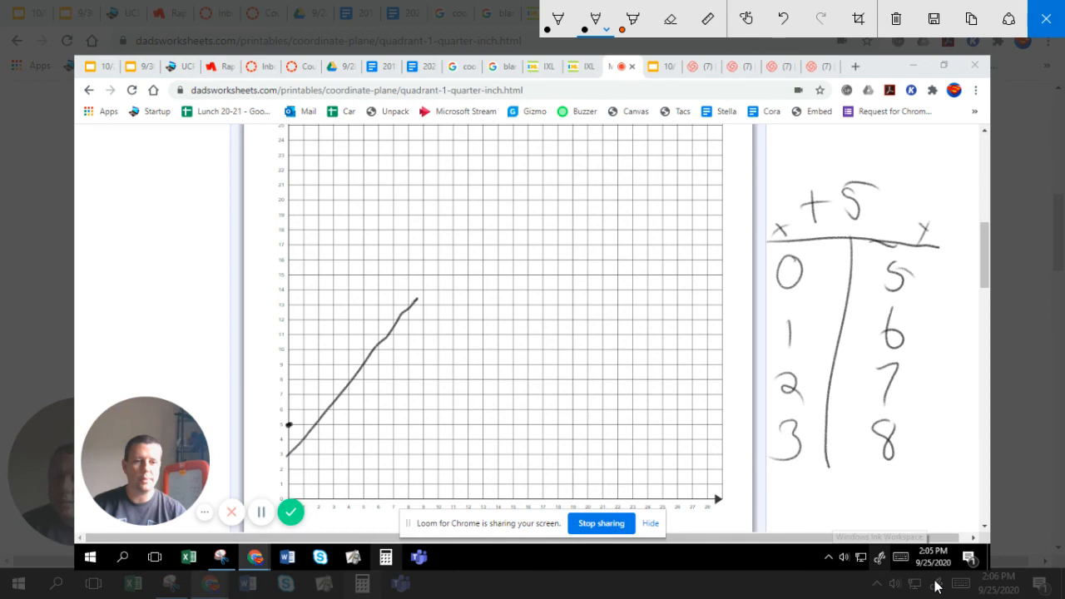
left_click(303, 410)
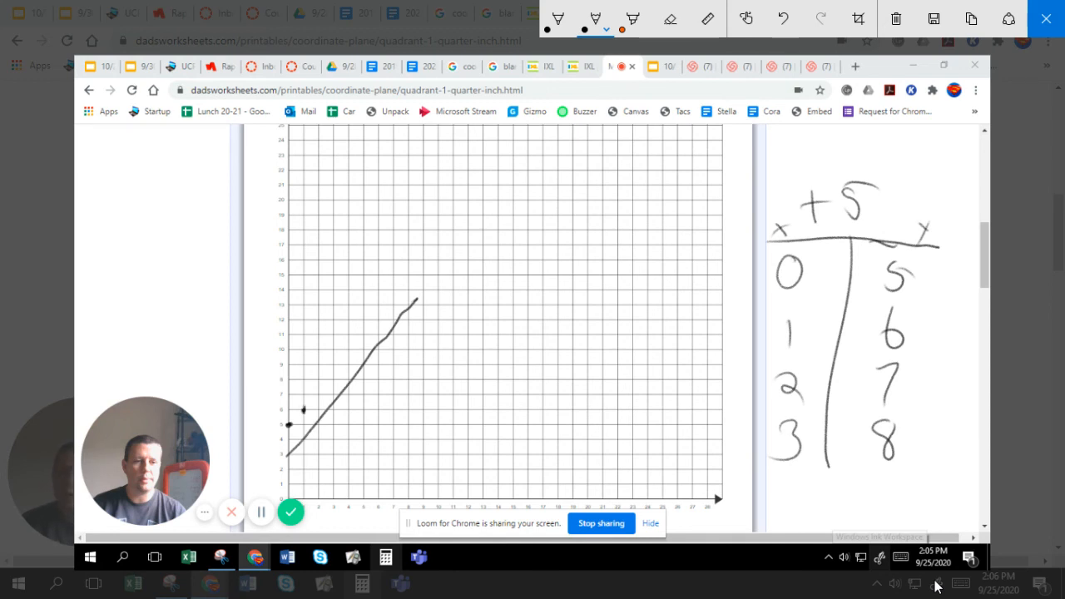
left_click(316, 395)
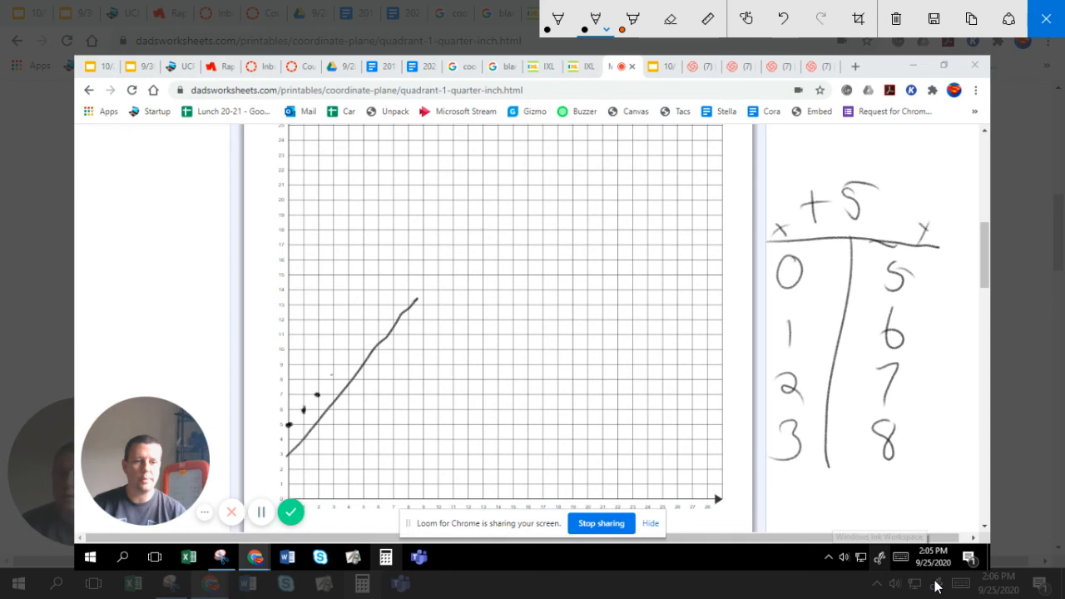
left_click(331, 378)
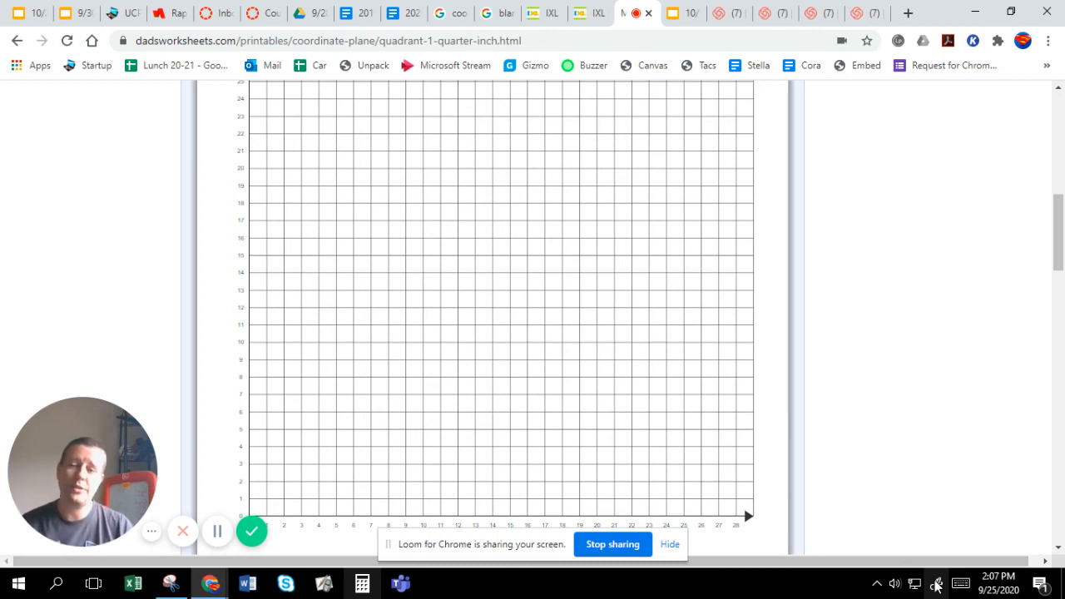
mouse_move(252, 531)
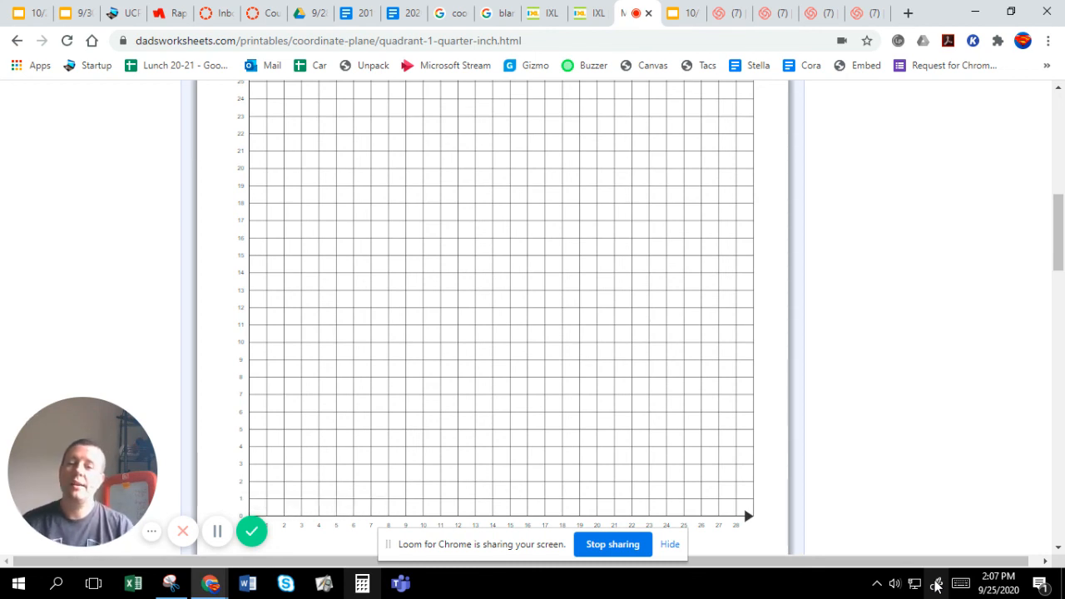
mouse_move(252, 531)
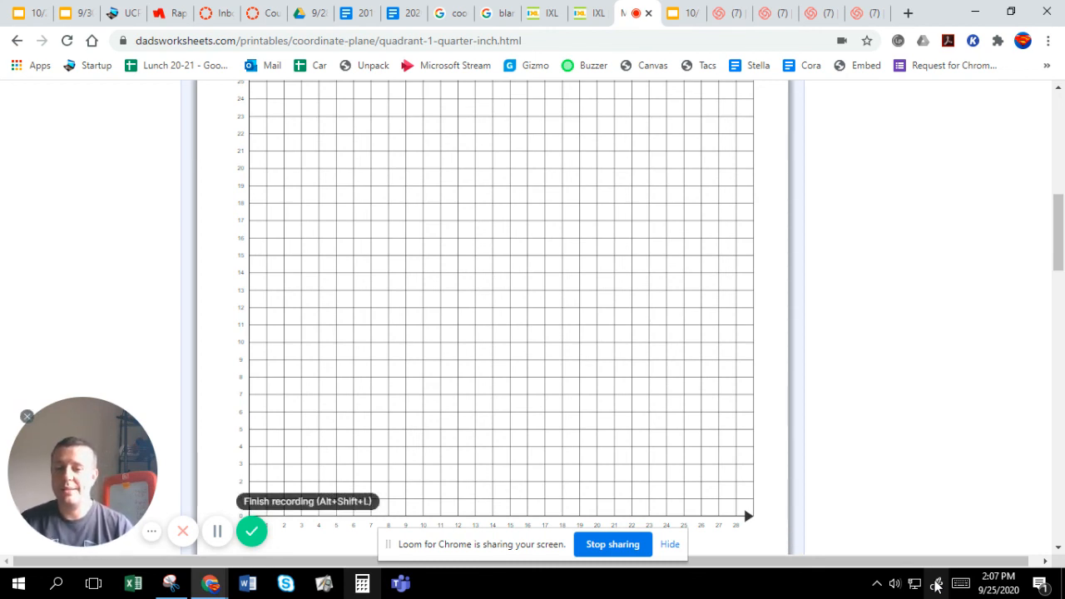